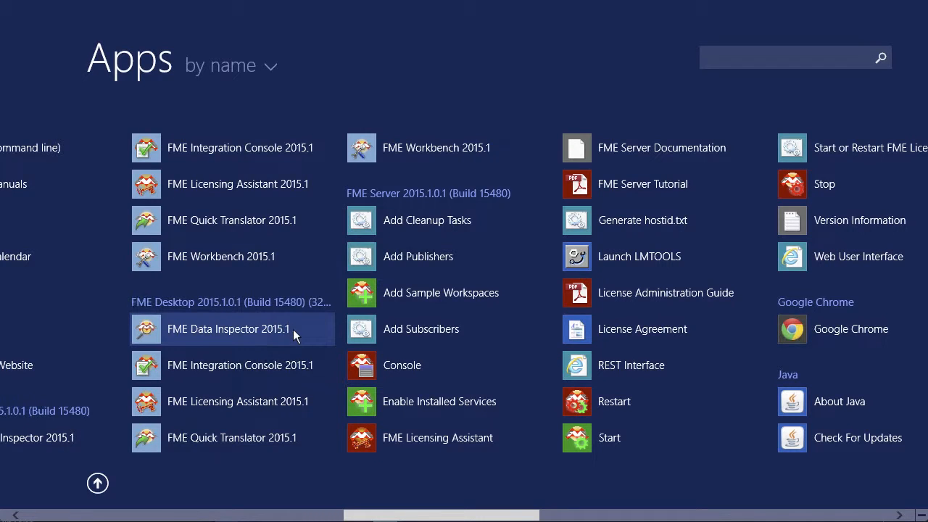
- Launch FME Data Inspector 2015.1 from the Apps screen
left_click(228, 329)
type("LAS")
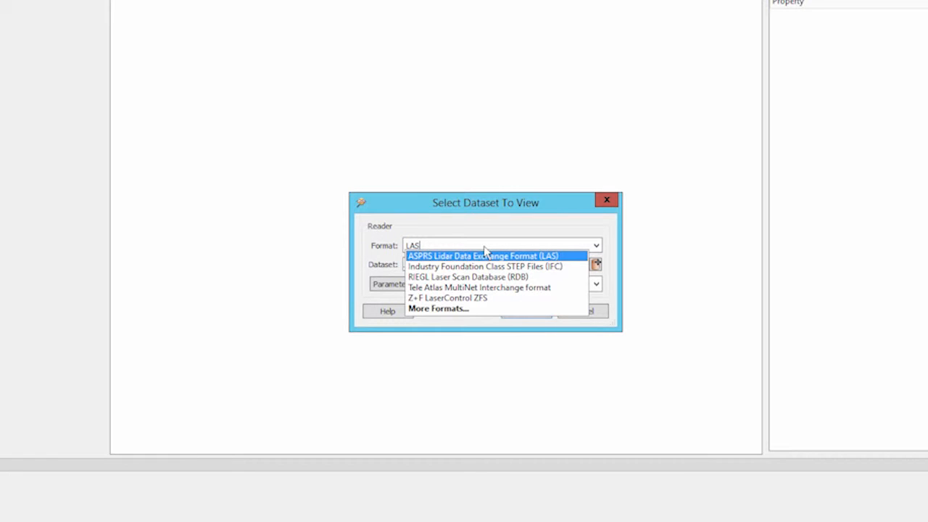
- Open GranvilleIsland.laz as ASPRS LAS with coordinate system UTM83-10
left_click(480, 256)
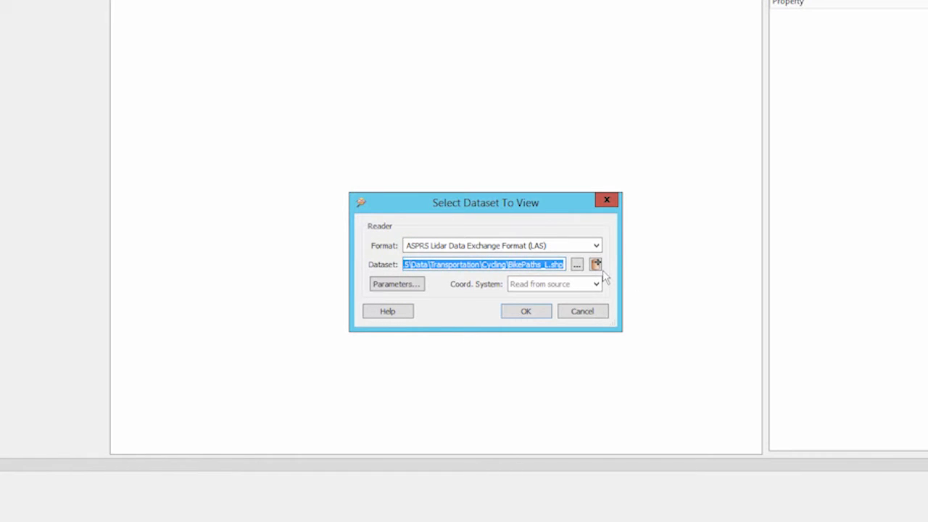
left_click(577, 264)
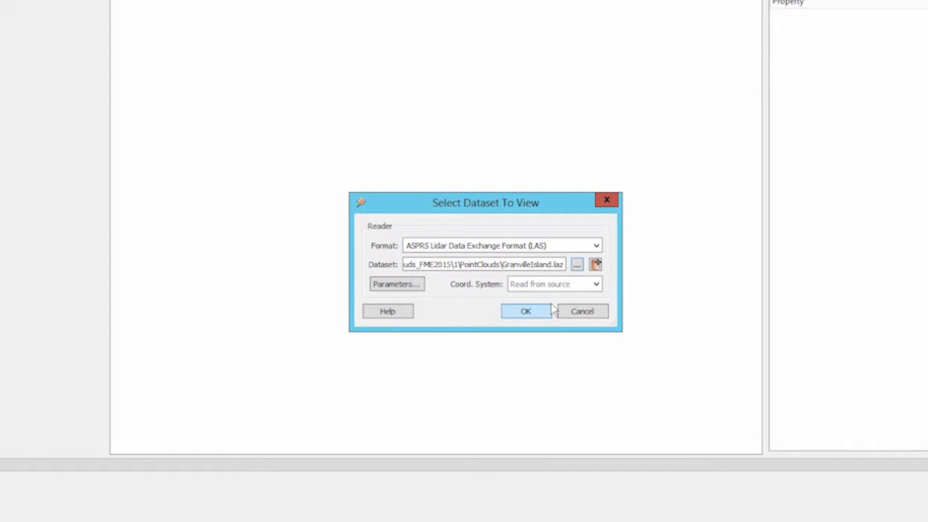
left_click(552, 284)
type("UTM83-")
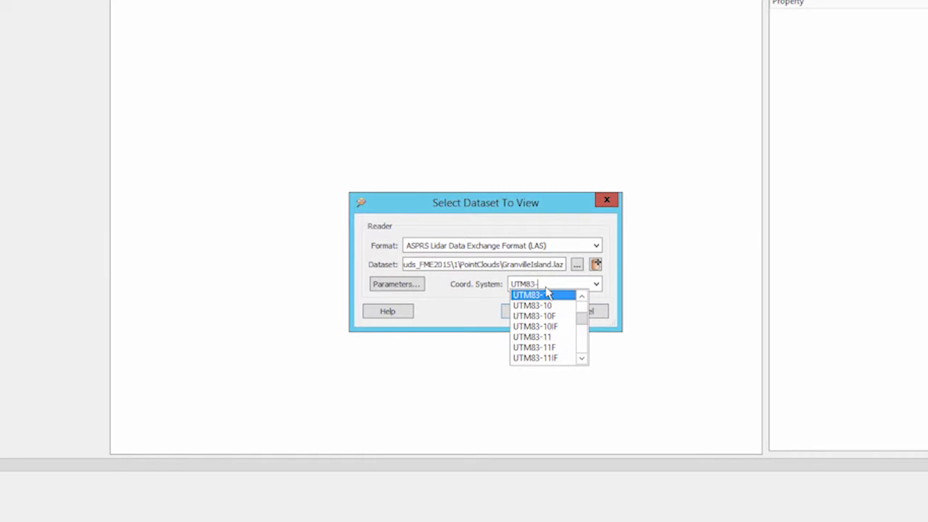
left_click(532, 304)
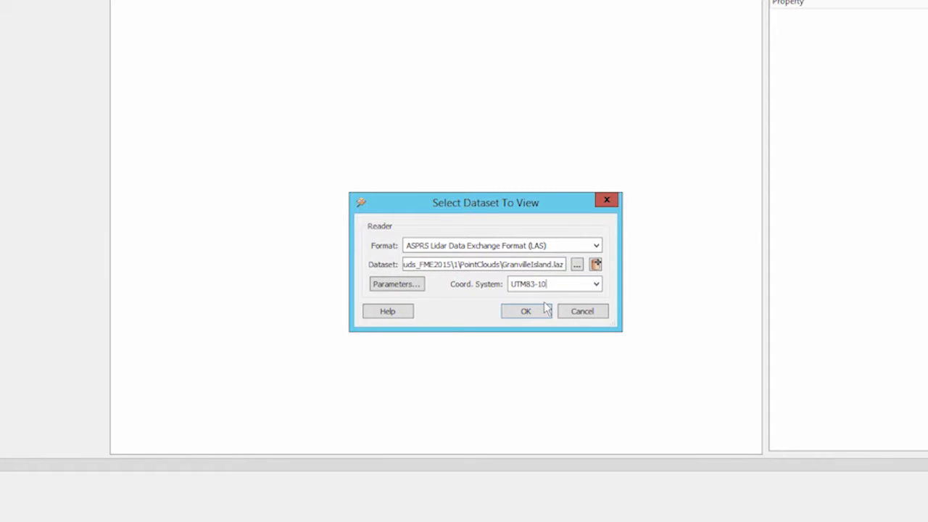
left_click(526, 311)
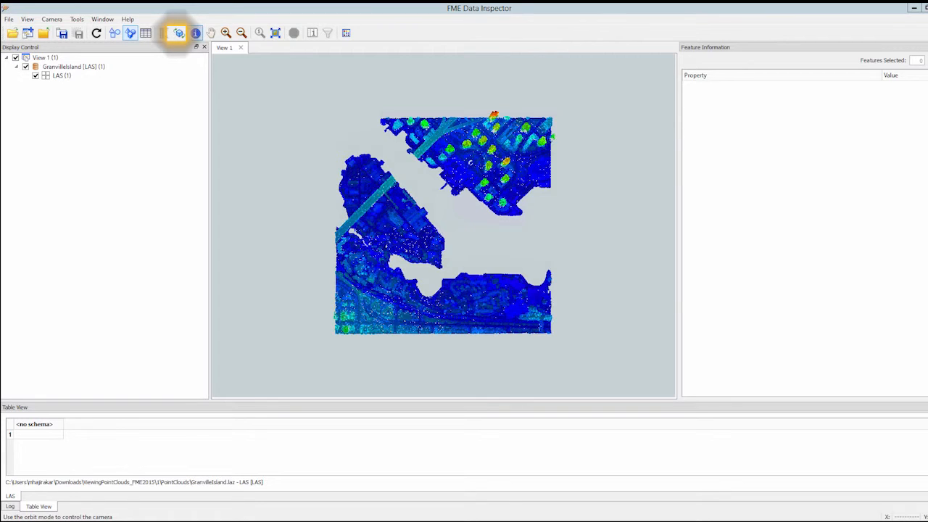
- Orbit the point cloud into an oblique 3D view showing elevation relief
left_click_drag(442, 225, 471, 261)
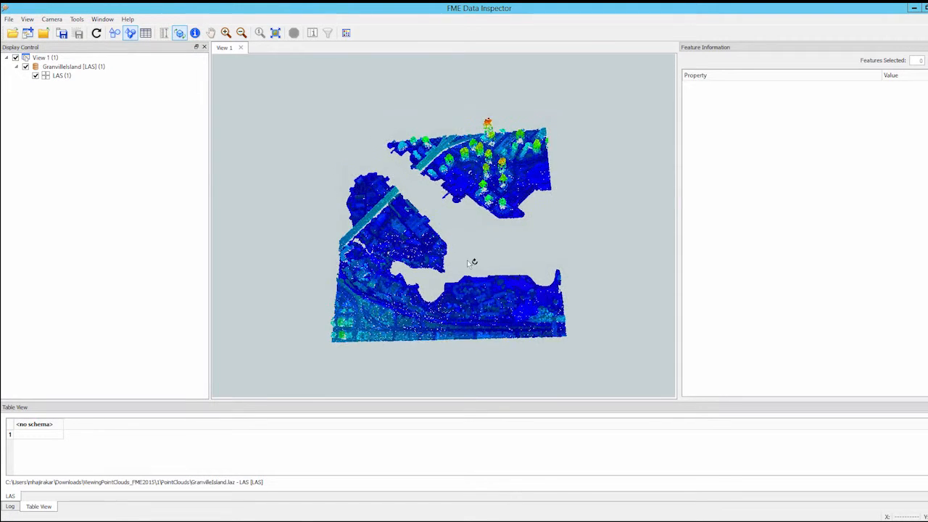
left_click_drag(471, 261, 390, 92)
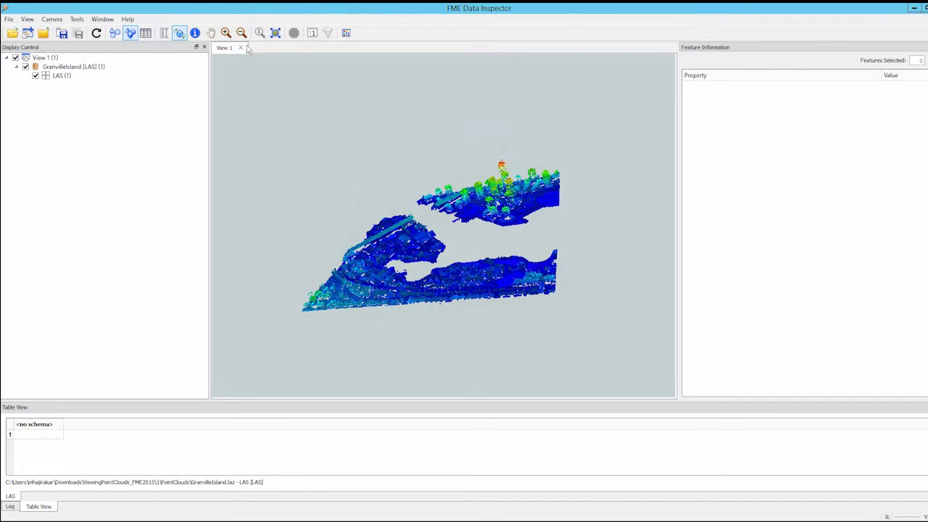
- Query one point to list its x, y, z, intensity and classification values
left_click(194, 32)
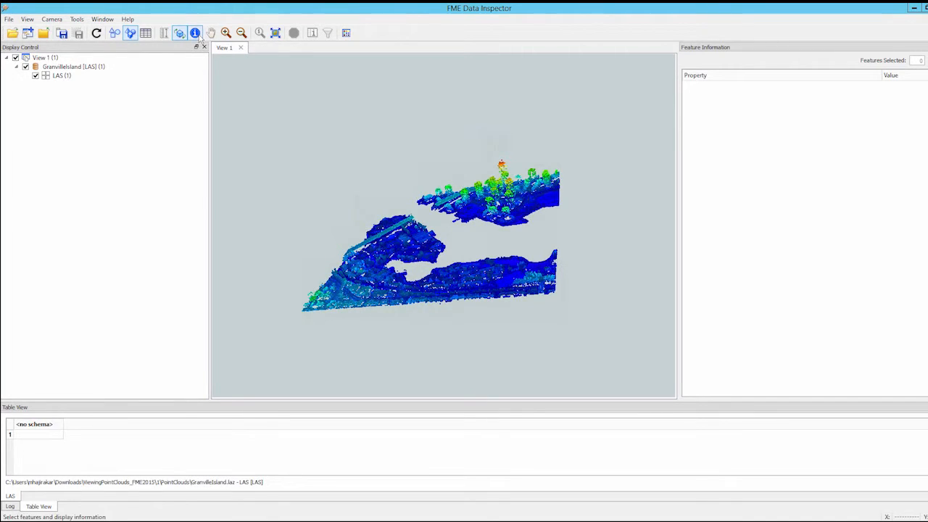
left_click(194, 33)
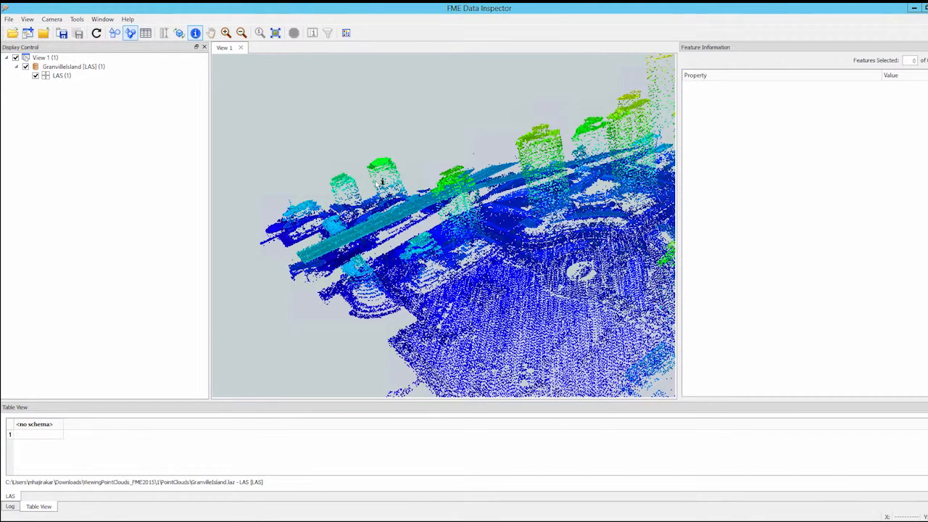
left_click(382, 180)
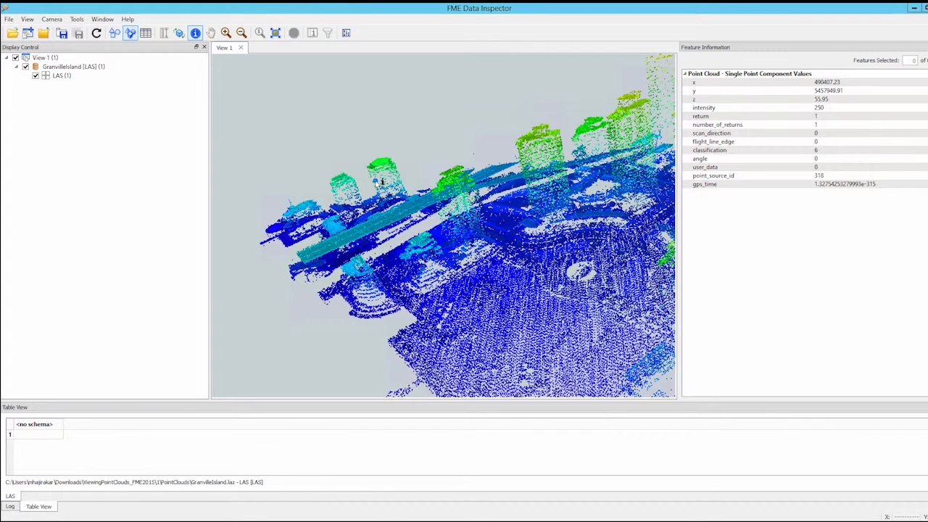